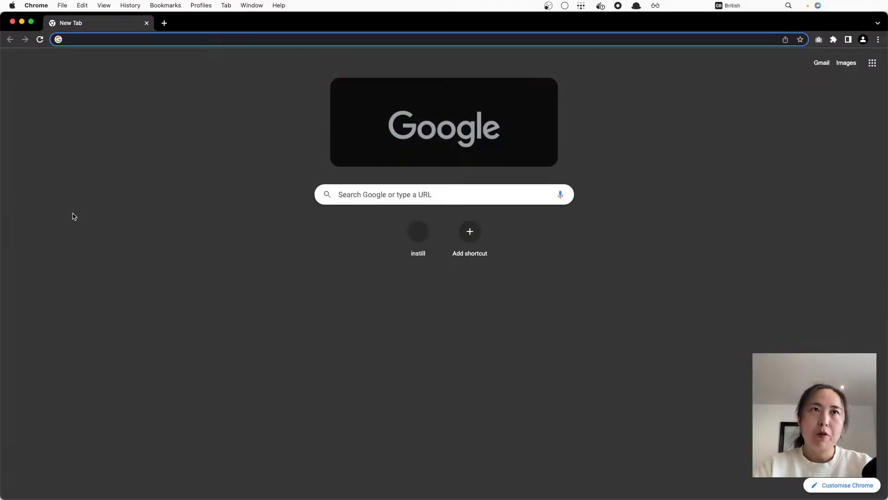
mouse_move(119, 81)
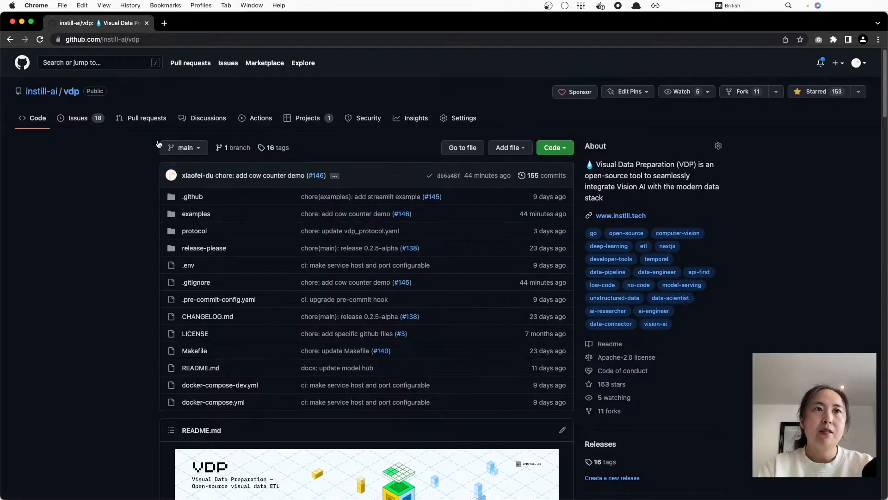
Open the vdp repository's examples folder, then the async yolov7 example
left_click(196, 213)
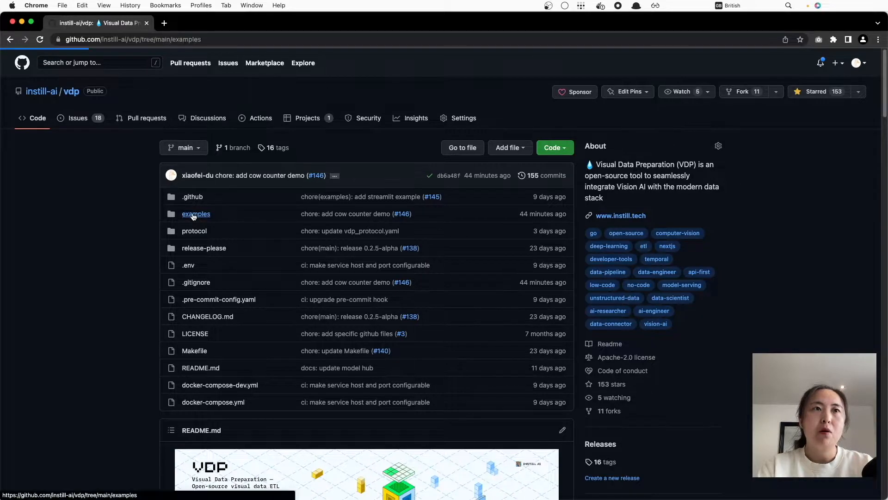
left_click(195, 214)
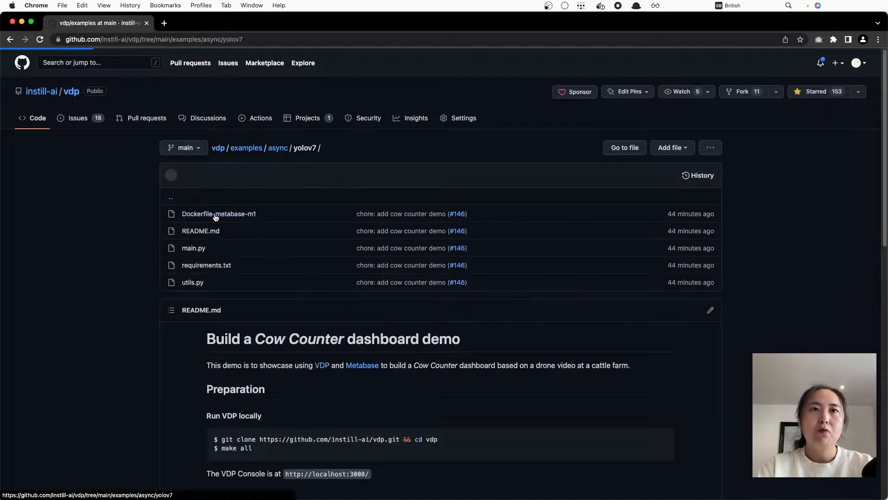
left_click(88, 23)
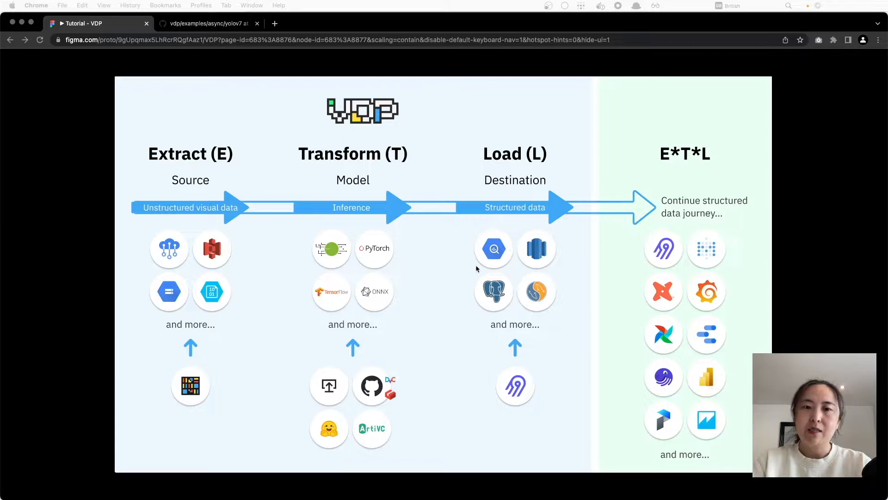
mouse_move(699, 334)
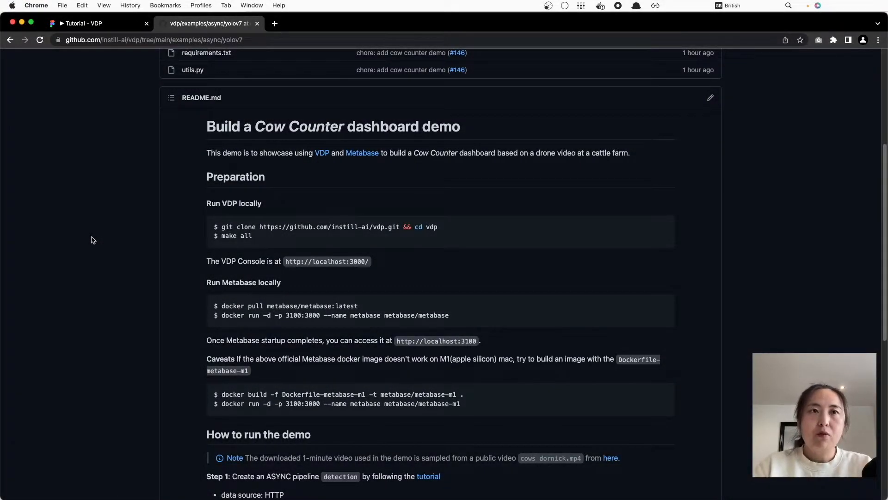
mouse_move(221, 277)
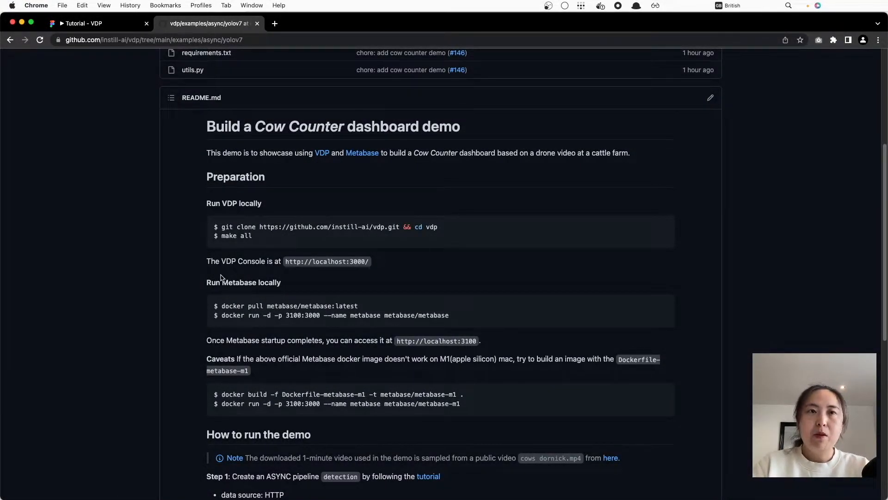
Select the local VDP Console address in the readme's Preparation section
double_click(327, 262)
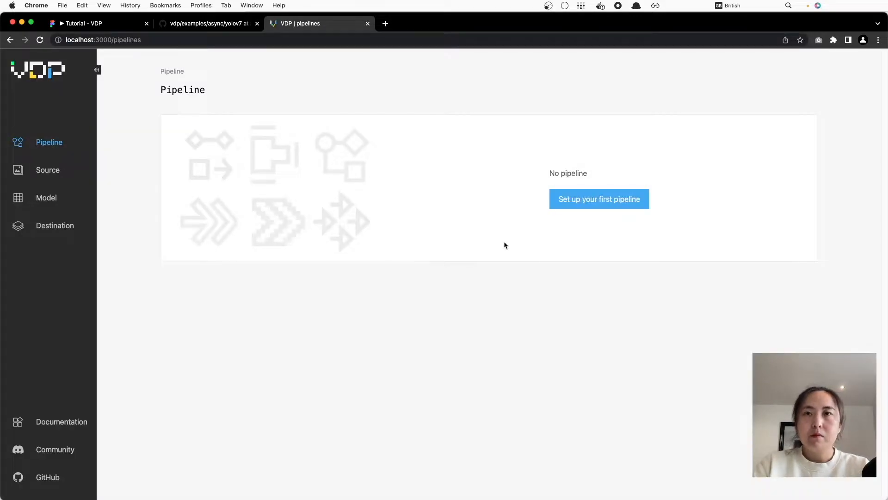
Start setting up the first pipeline in VDP Console
left_click(598, 199)
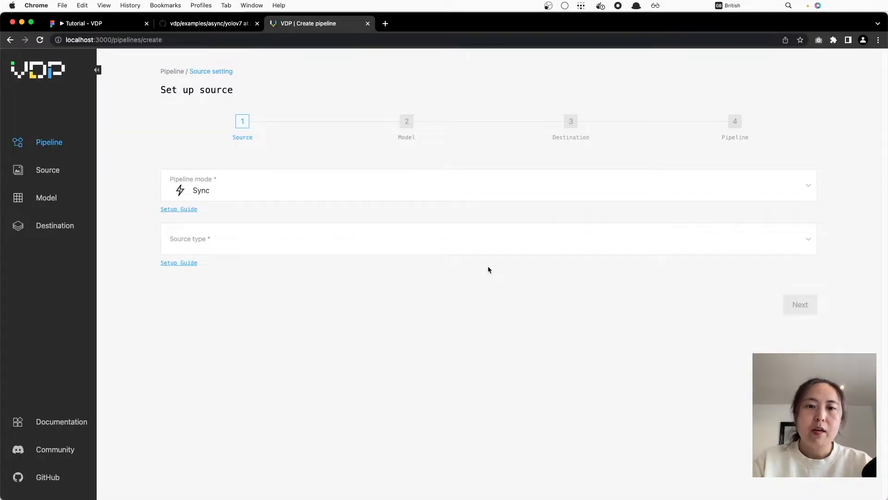
mouse_move(373, 237)
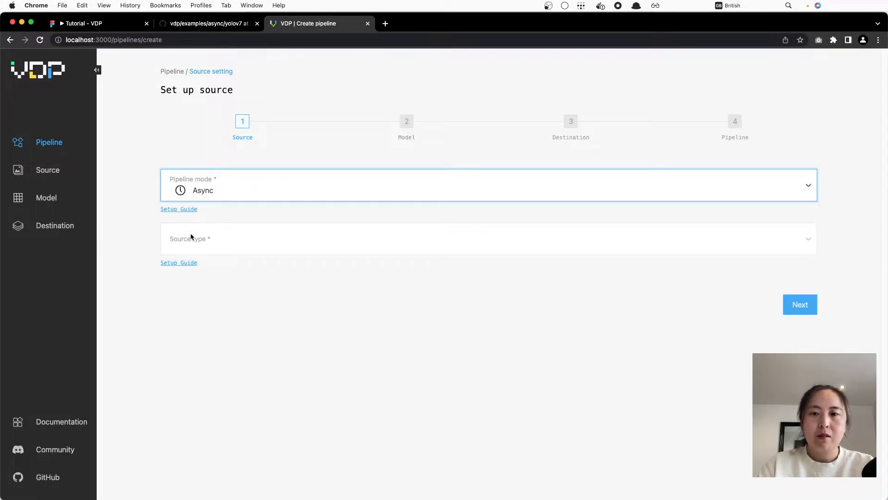
mouse_move(277, 303)
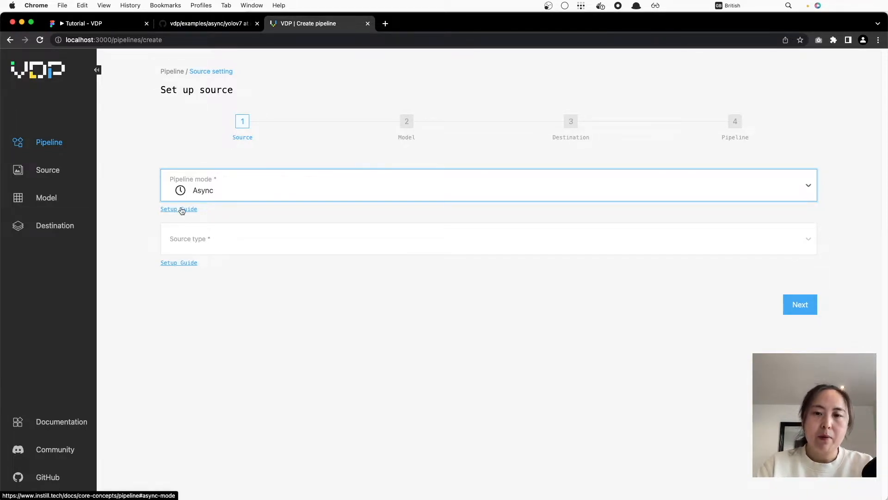
left_click(179, 209)
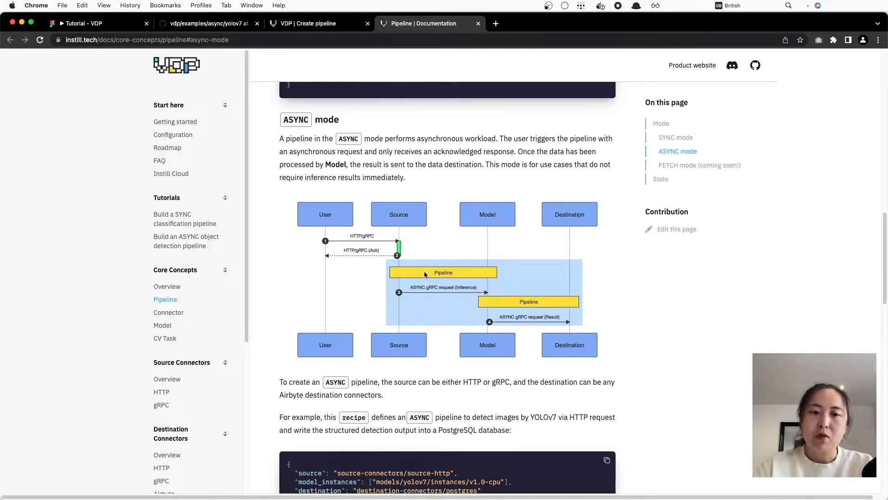
left_click(308, 23)
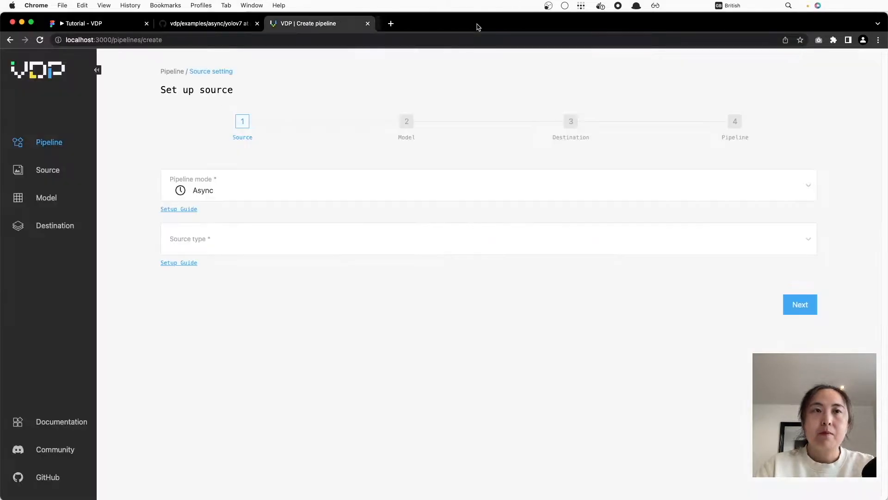
Choose HTTP as the source type, continue to the model step, and go to github.com/instill-ai/model-yolov7-dvc
left_click(487, 237)
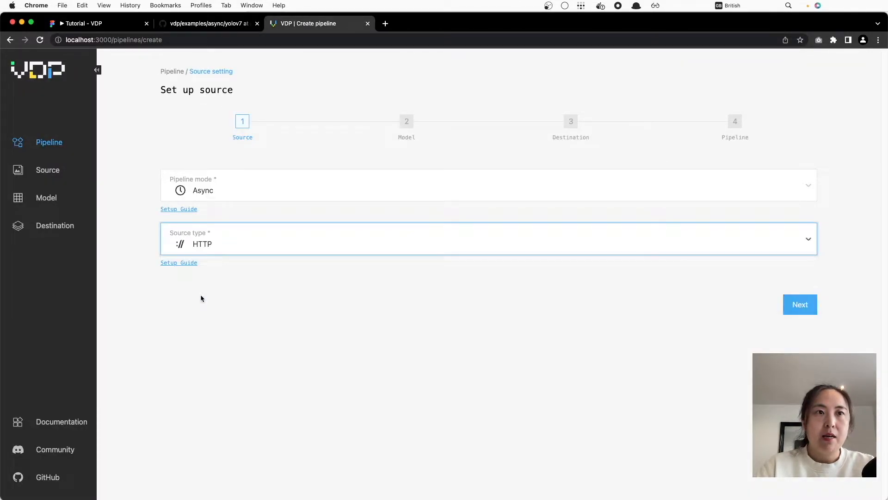
left_click(799, 304)
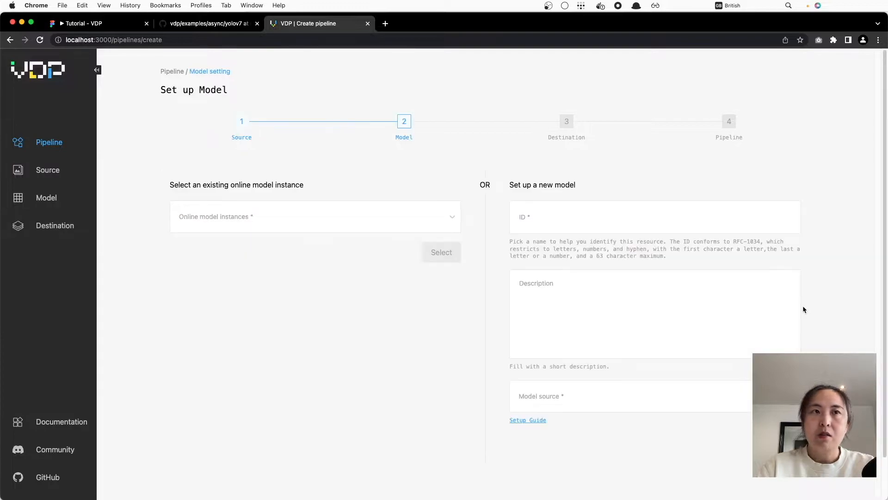
mouse_move(453, 313)
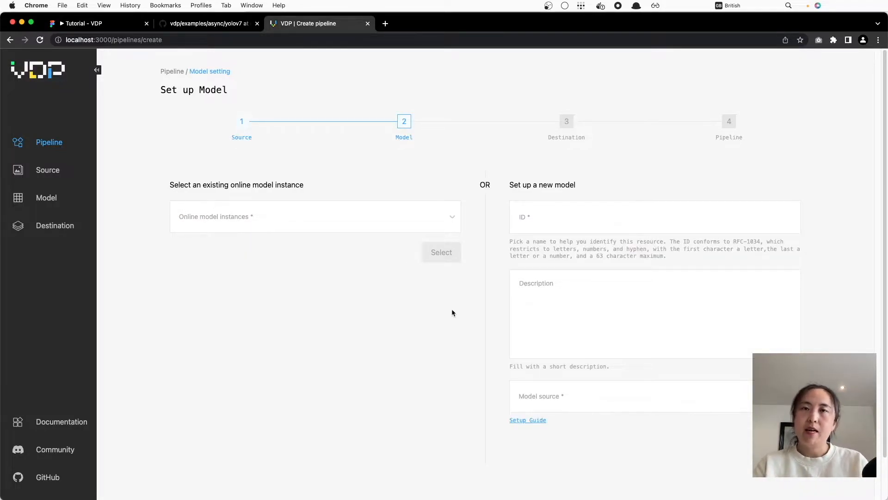
mouse_move(370, 167)
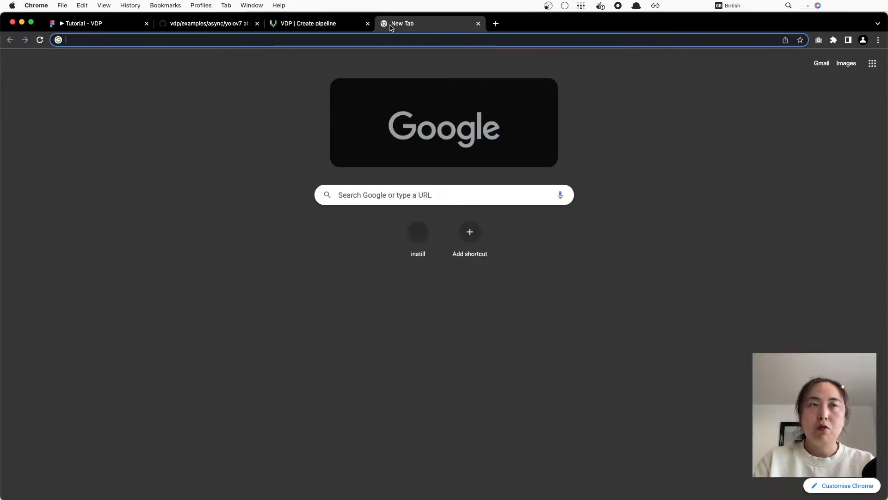
type("github.com/instill-ai/model-yolov7-dvc")
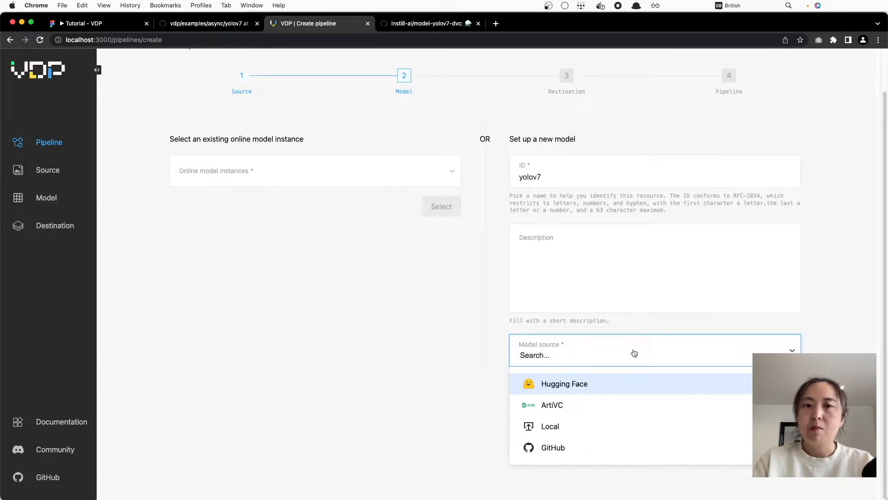
mouse_move(557, 448)
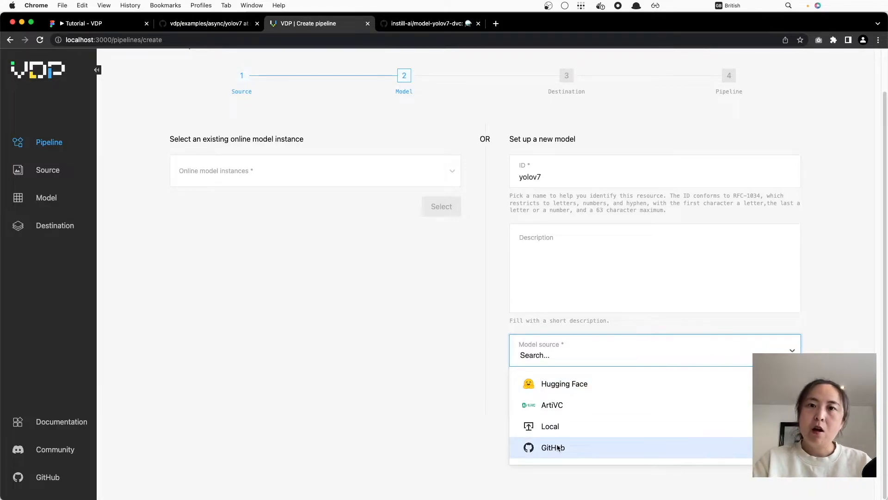
mouse_move(565, 387)
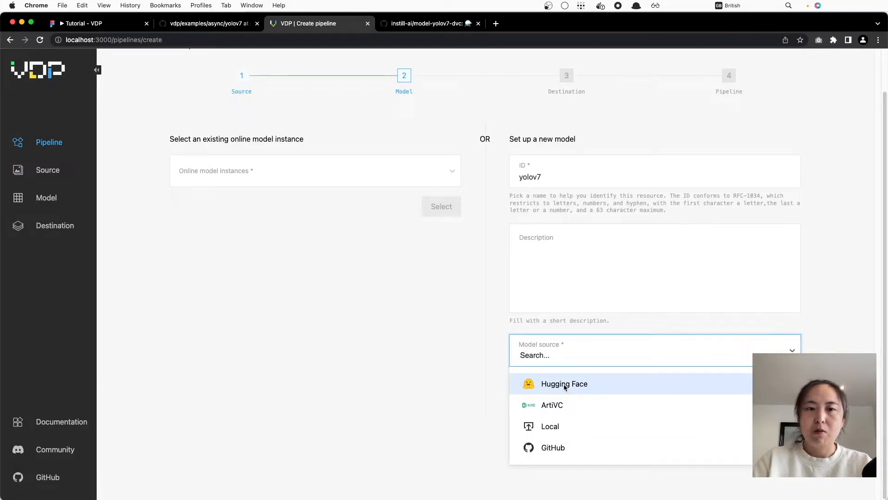
Bring up the instill-ai/model-yolov7-dvc repository page and copy the repository name
left_click(429, 23)
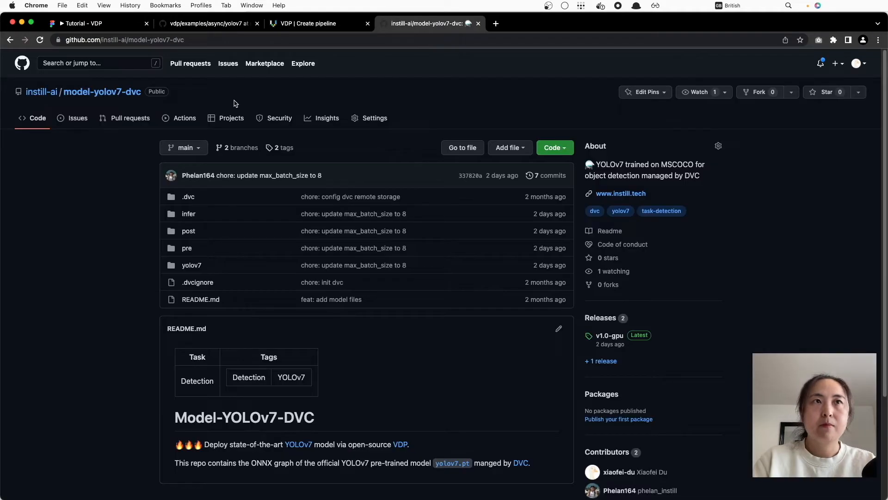
left_click(306, 23)
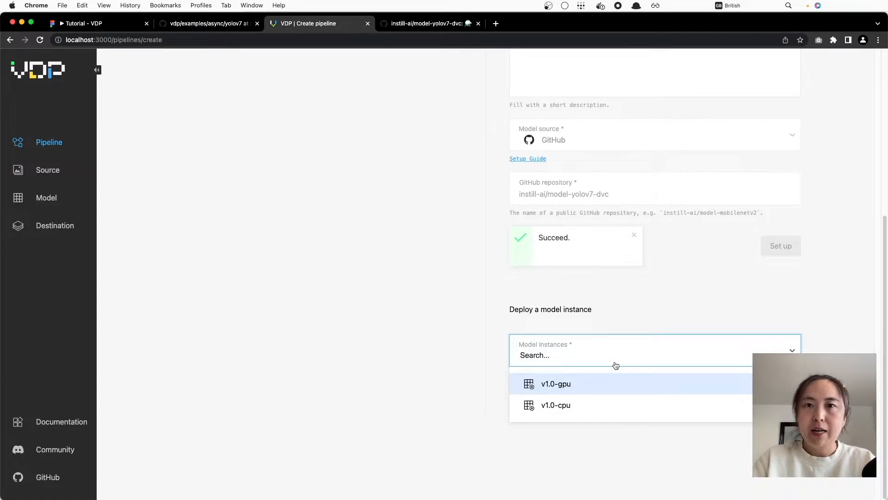
Pick the yolov7 model instance to deploy
left_click(555, 405)
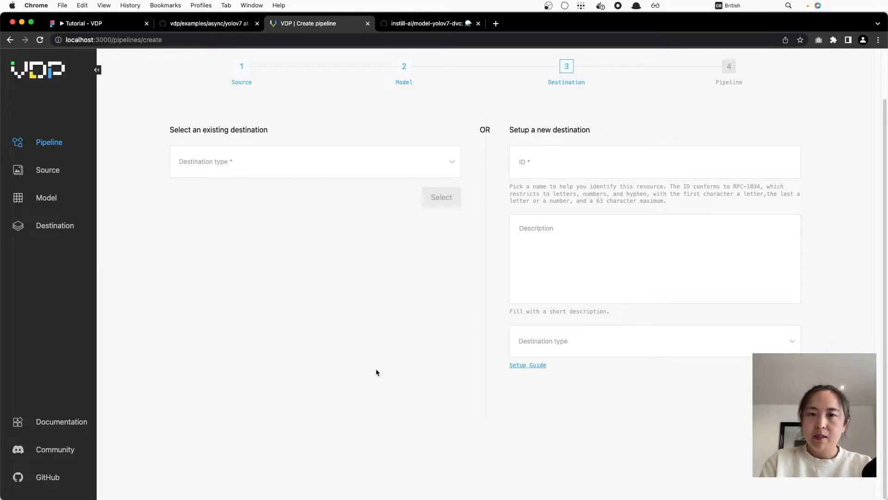
Set up the Postgres destination postgres-db using the saved database password
type("post")
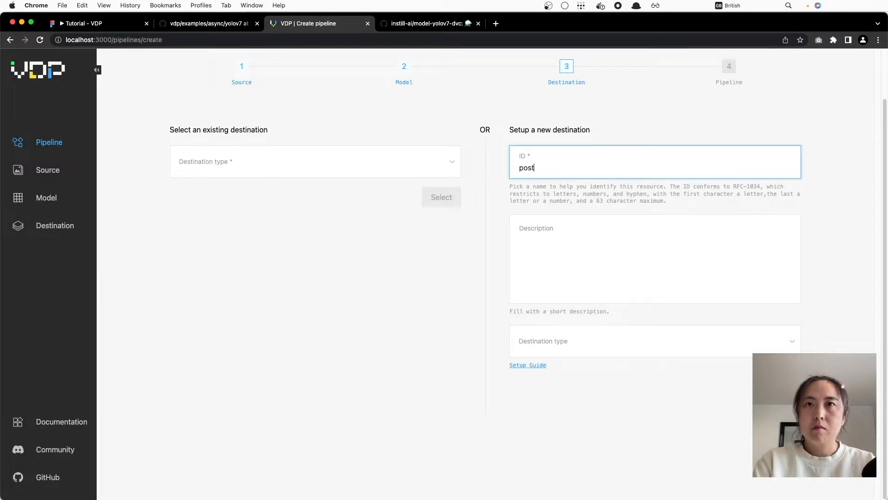
left_click(655, 258)
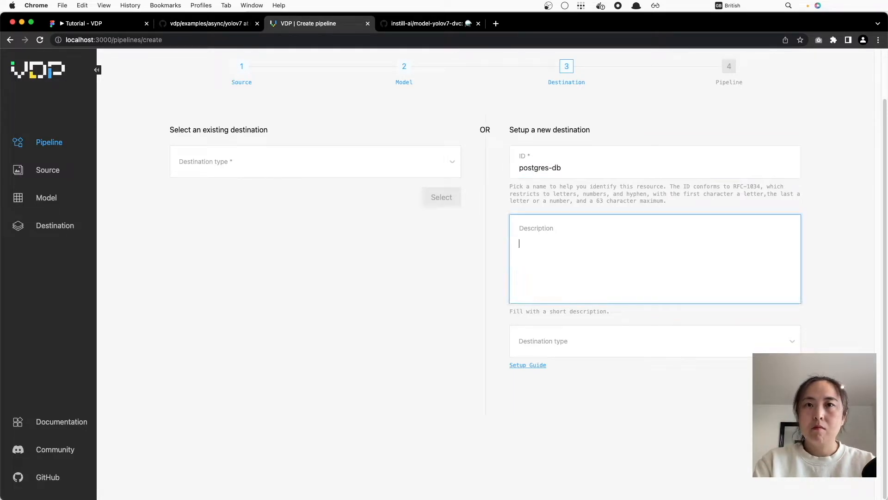
left_click(655, 341)
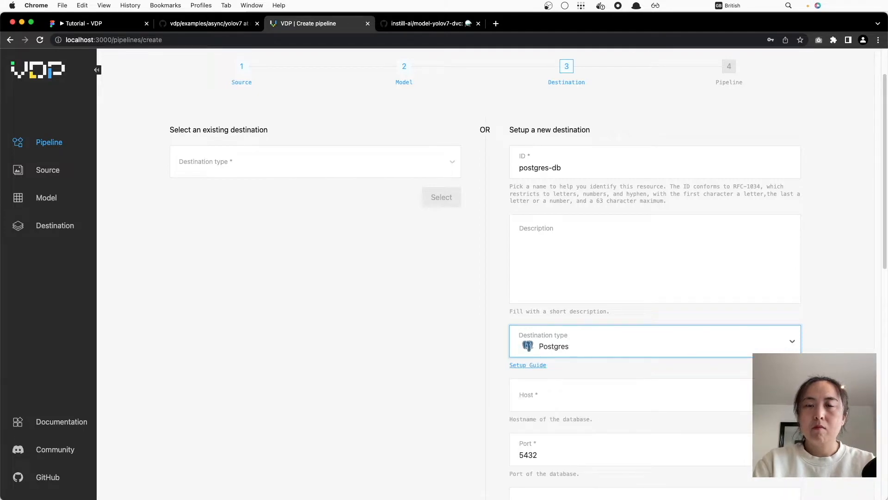
scroll("down", 3)
type("100.113.68.102")
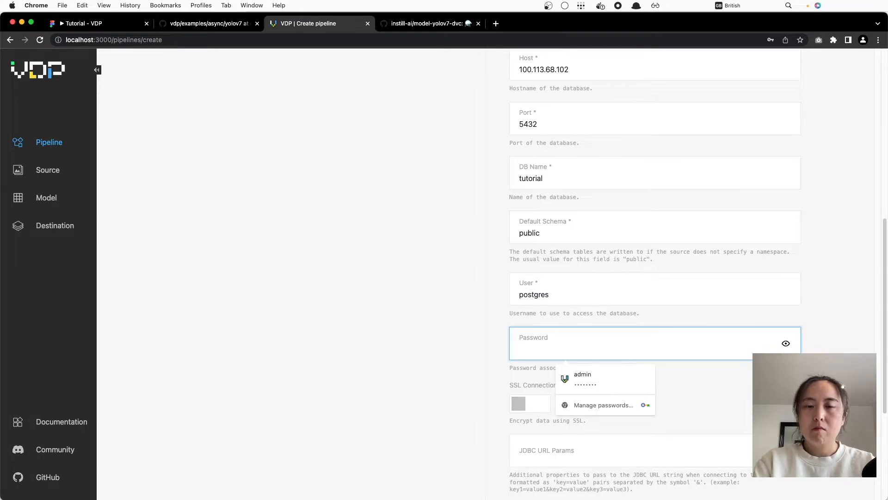
left_click(583, 378)
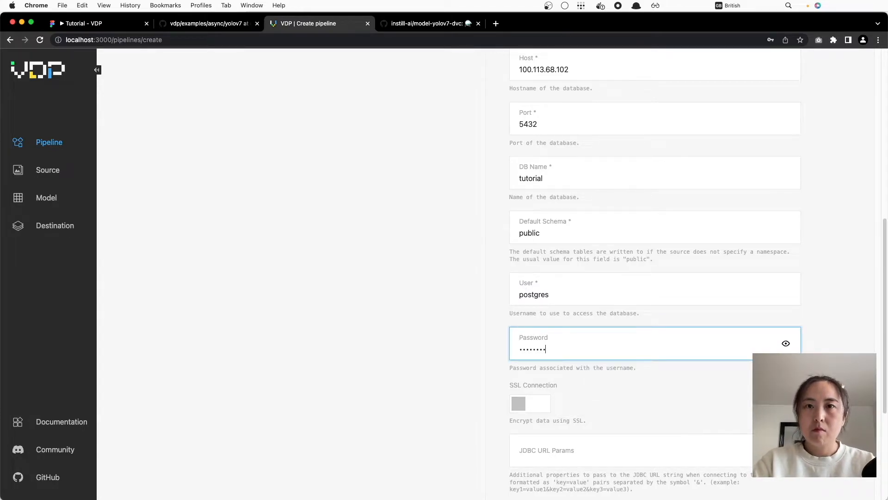
Give the pipeline the ID 'detection' and create it
scroll("down", 3)
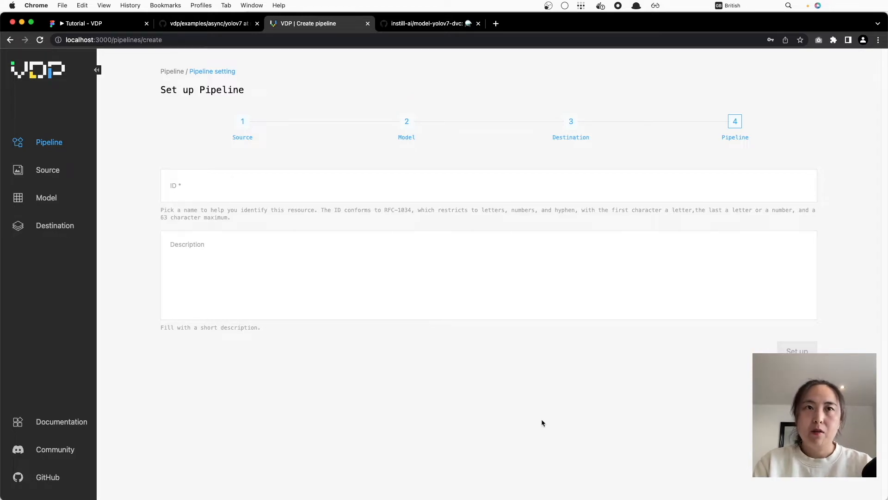
type("detection")
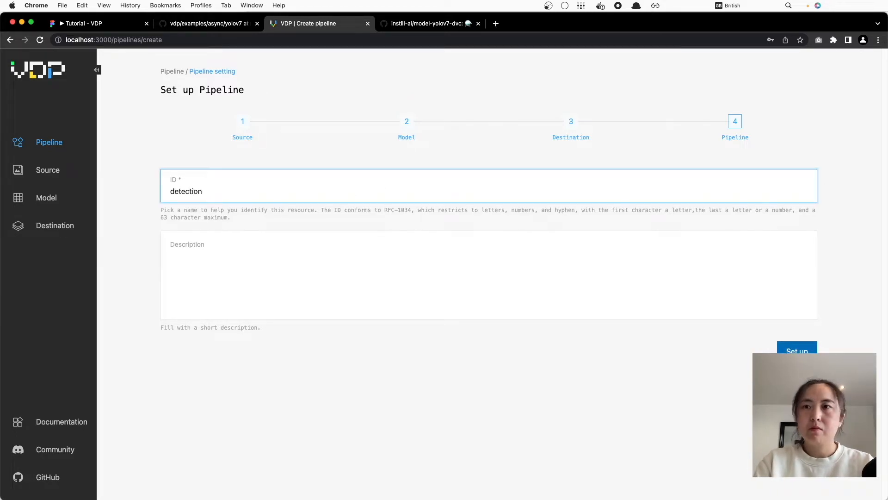
left_click(796, 351)
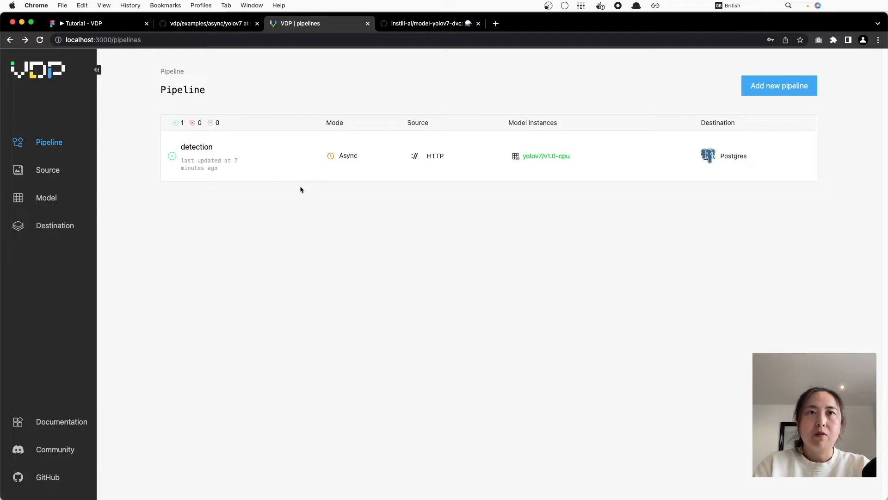
Open the detection pipeline's details and scroll to its state and Trigger section
left_click(196, 147)
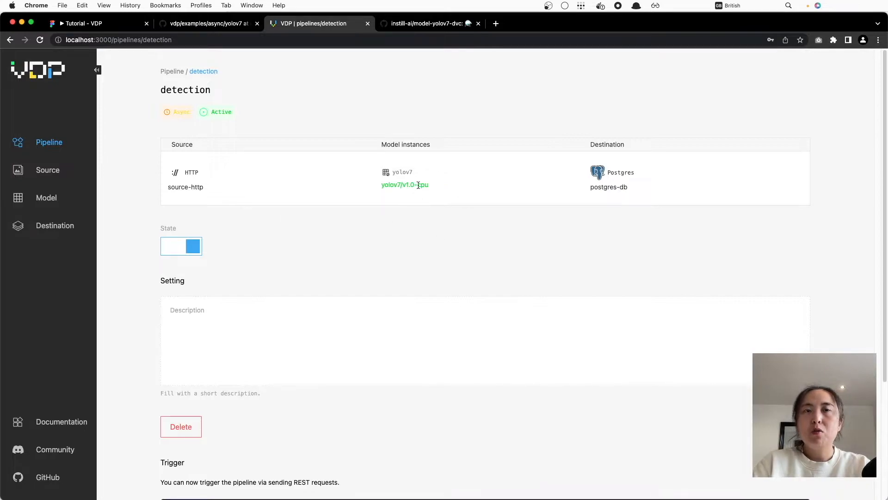
mouse_move(436, 213)
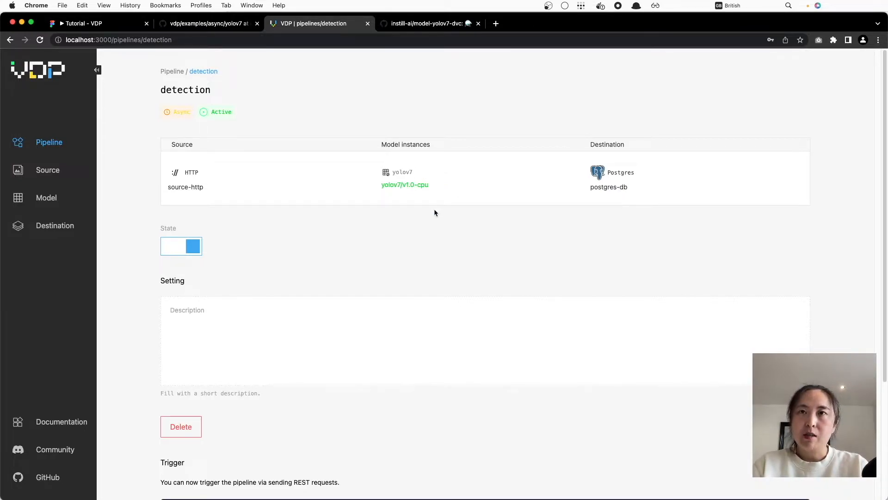
mouse_move(572, 235)
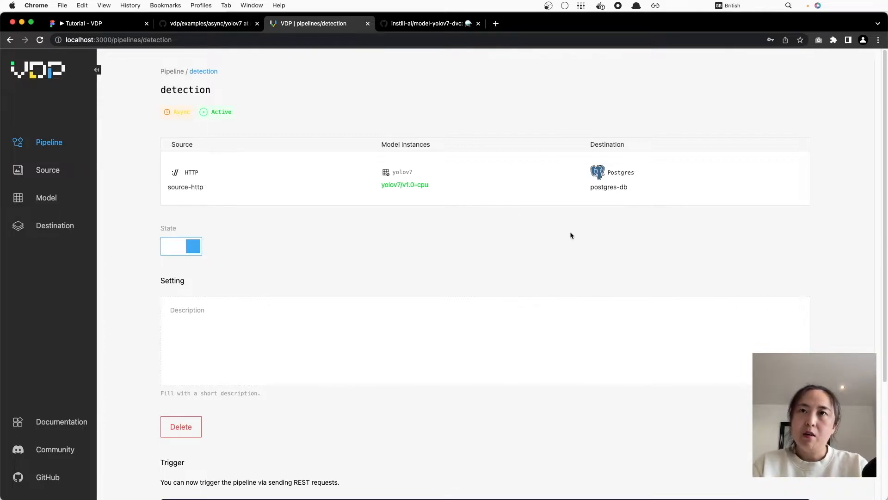
mouse_move(642, 182)
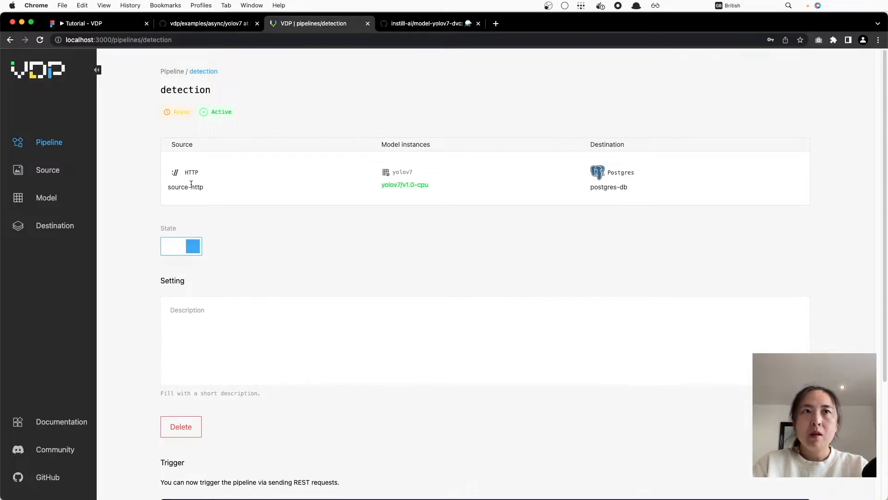
mouse_move(221, 142)
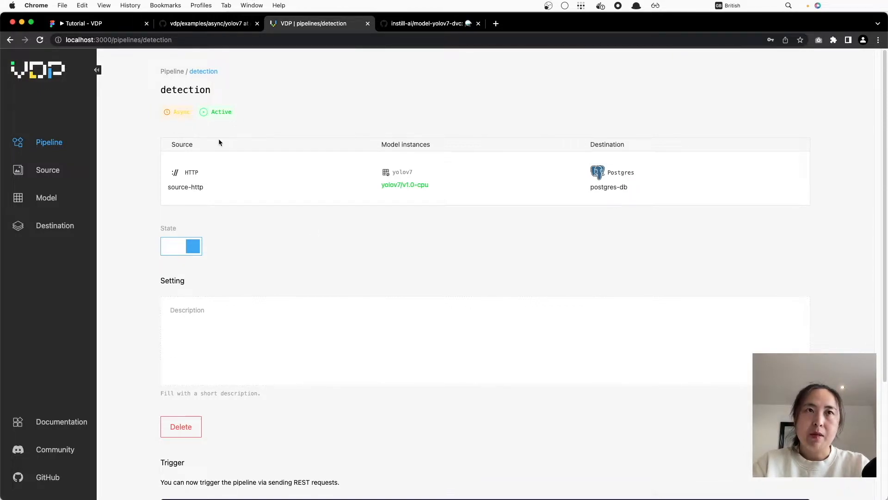
mouse_move(320, 257)
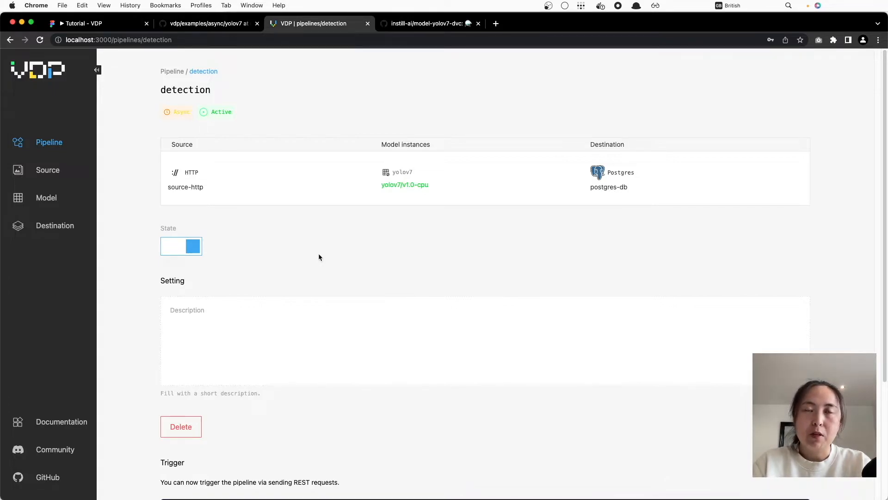
scroll("down", 3)
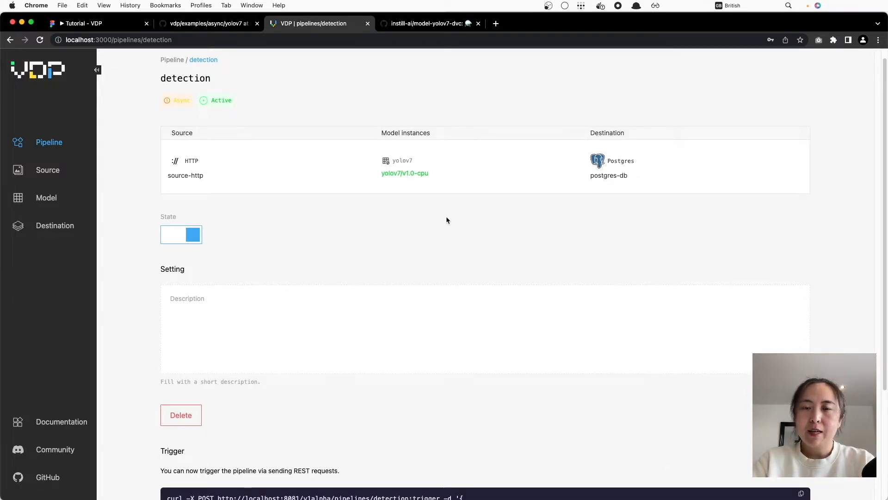
mouse_move(358, 84)
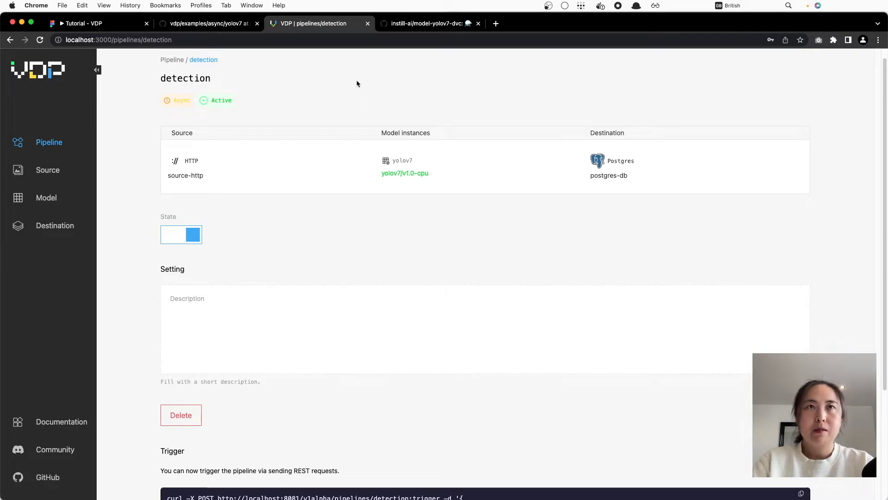
left_click(207, 23)
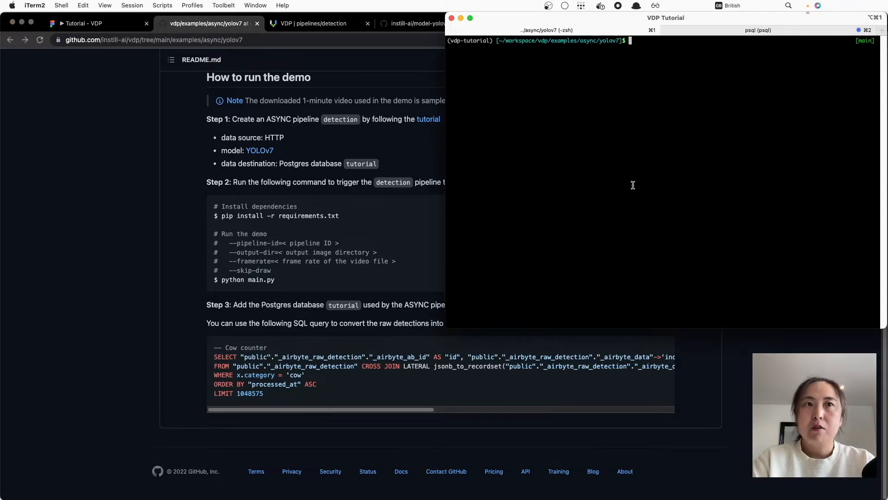
Install the demo requirements with pip and run python main.py to produce output.mp4
type("pi")
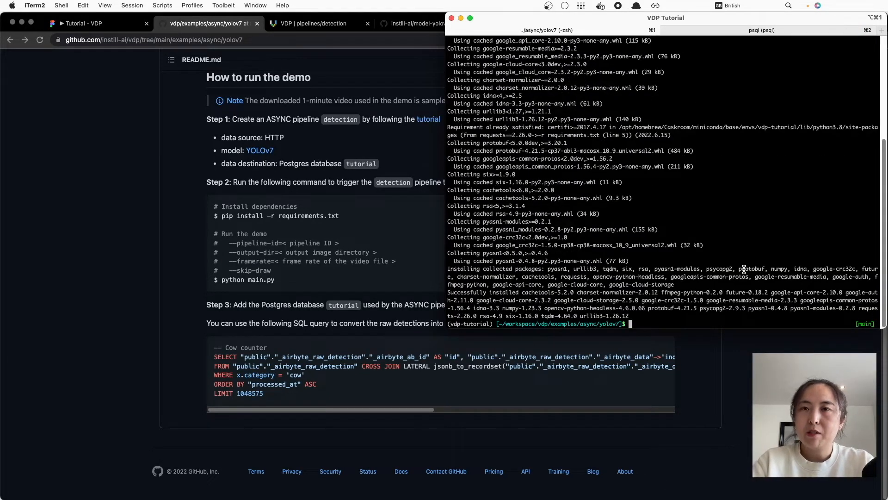
type("python main.py")
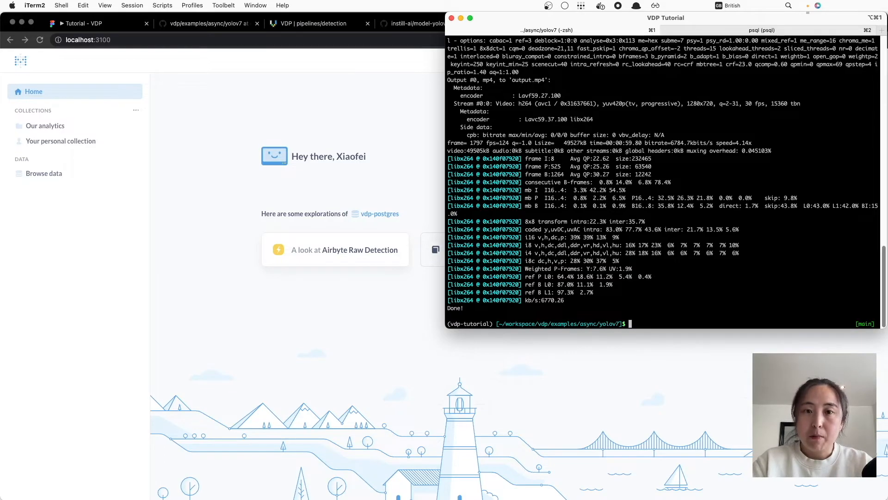
Browse Metabase's data and open the vdp-postgres database
left_click(44, 174)
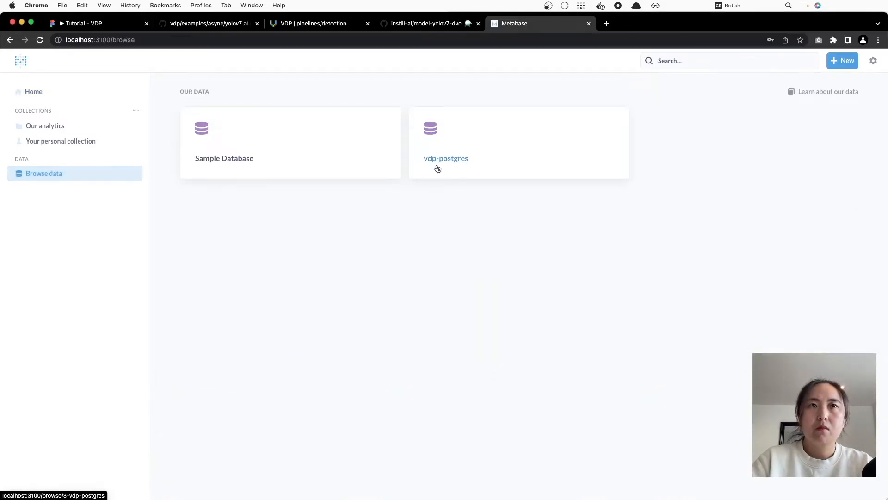
left_click(446, 158)
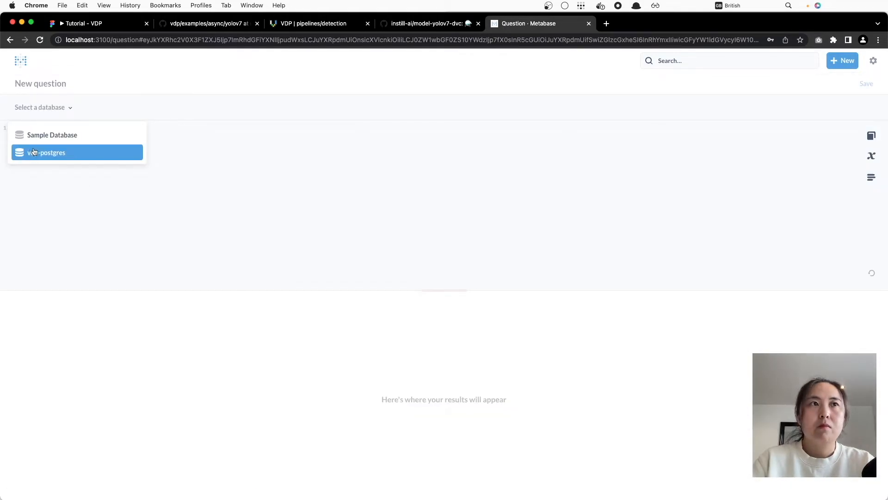
Run the Cow counter SQL on vdp-postgres as a line chart of count over processed_at with point values shown
left_click(212, 23)
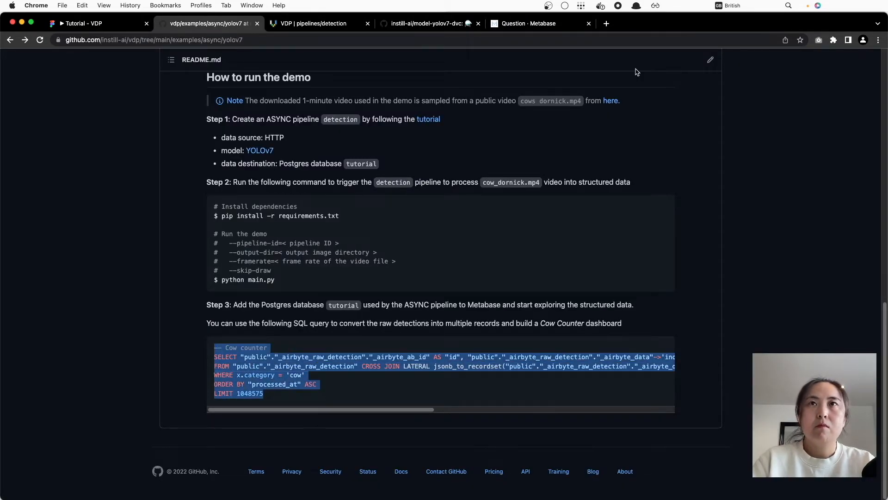
left_click(526, 23)
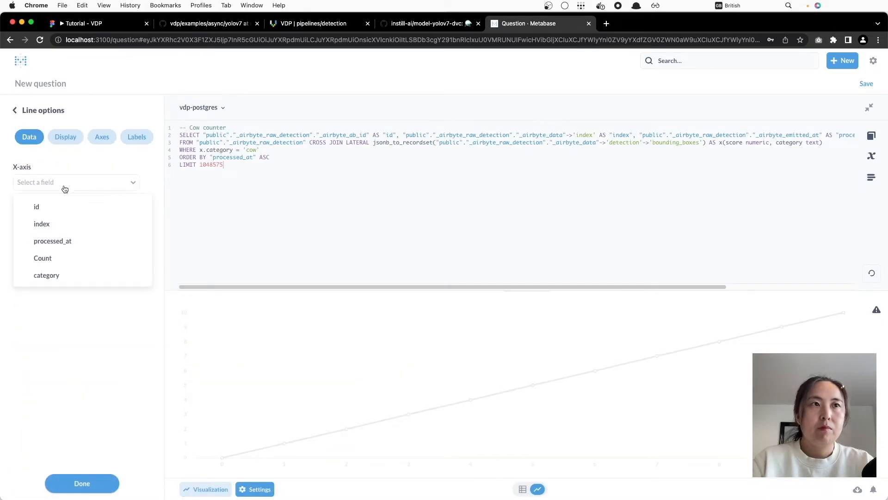
left_click(65, 137)
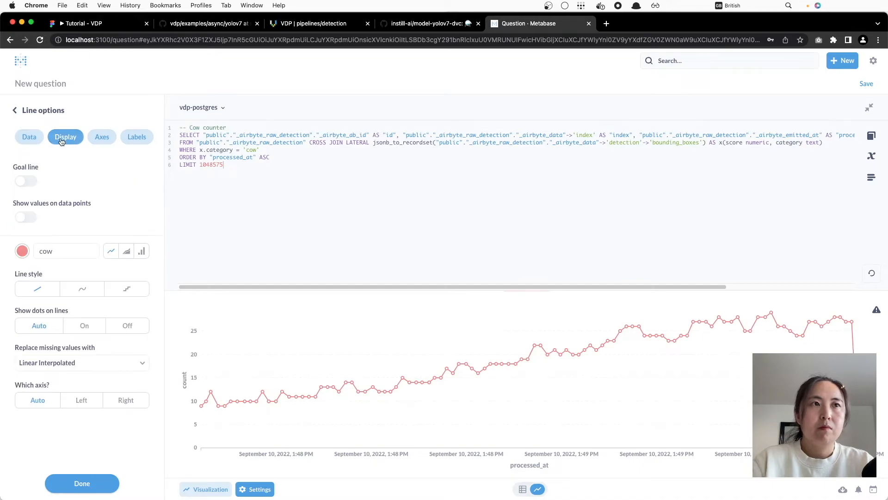
left_click(25, 217)
type("cow coun")
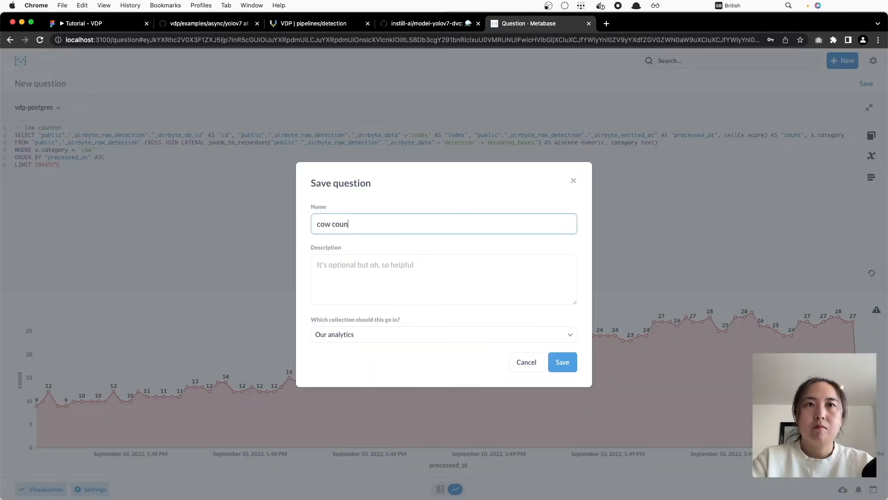
Save the chart as 'cow counter' in Our analytics and open it
left_click(562, 361)
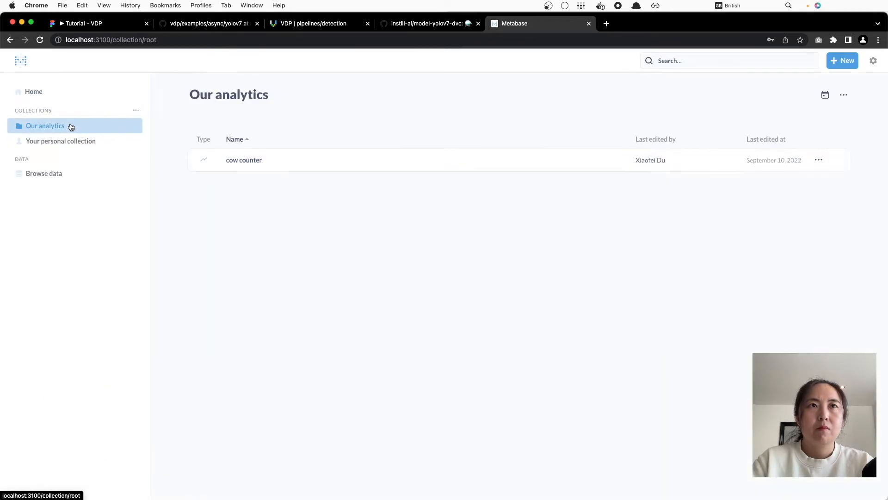
left_click(243, 160)
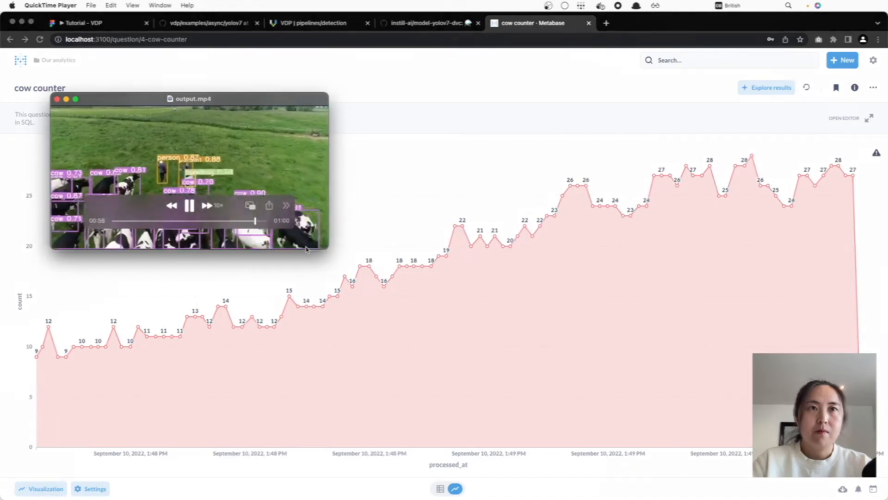
Play output.mp4 showing cows boxed with detection labels beside the cow counter chart
left_click(92, 22)
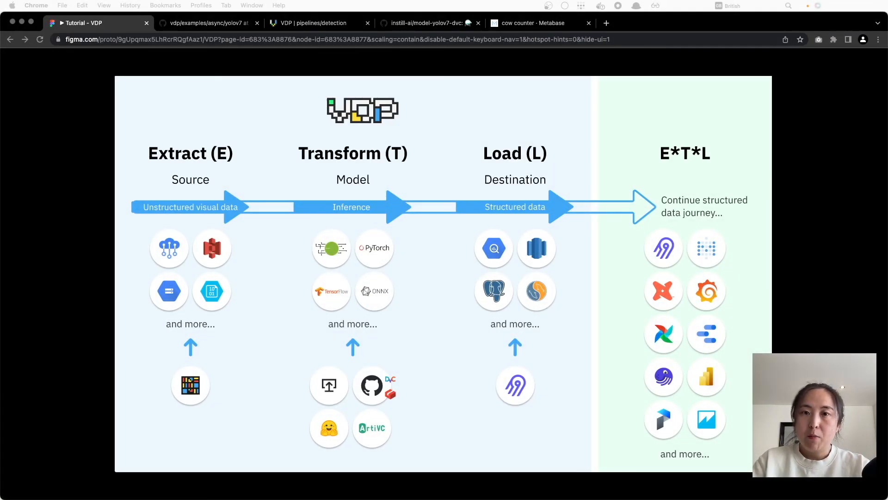